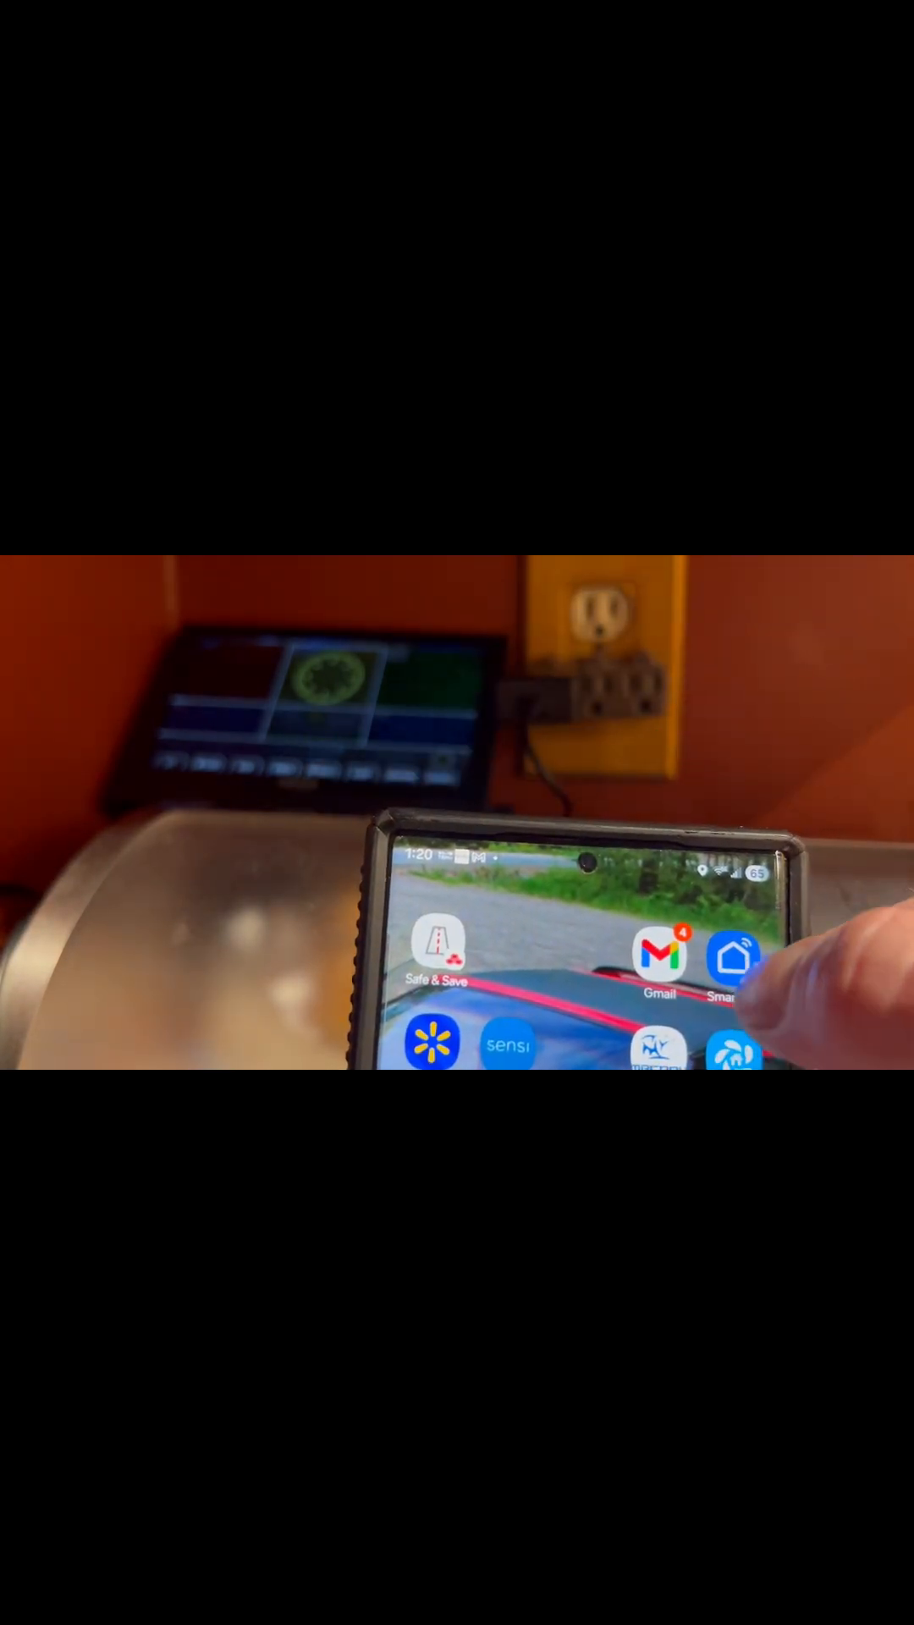
Step: Launch Smart Life and bring up the add menu with Add Device and Create Scene
click(735, 956)
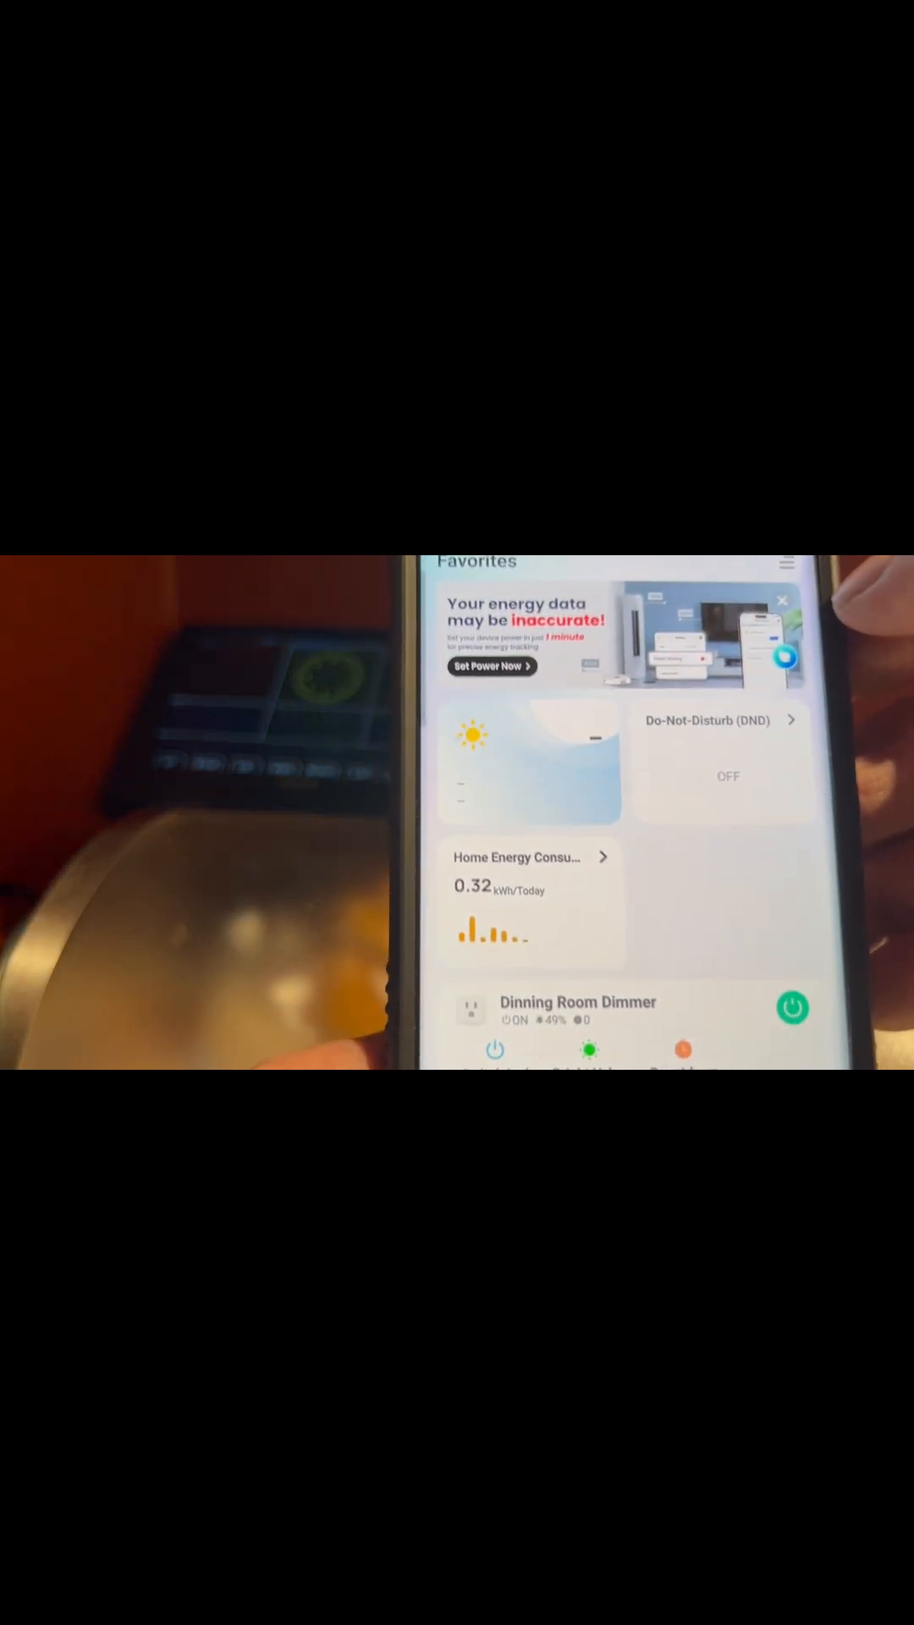
click(830, 943)
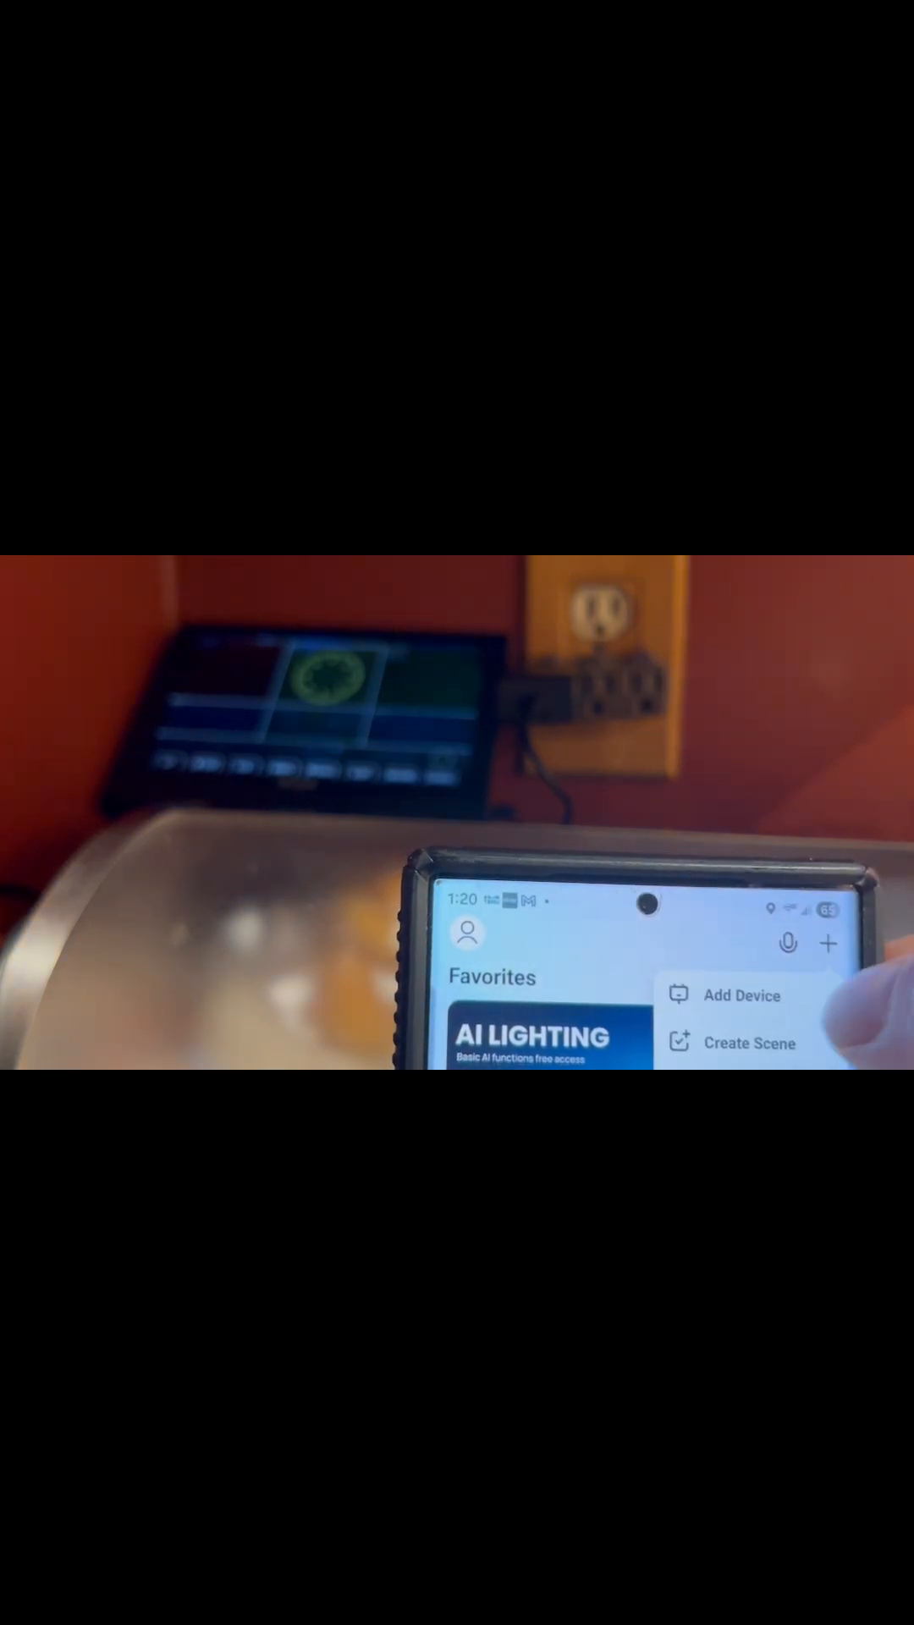
Step: Add the discovered Vevor Weather Station and complete pairing to see live outdoor readings
click(742, 996)
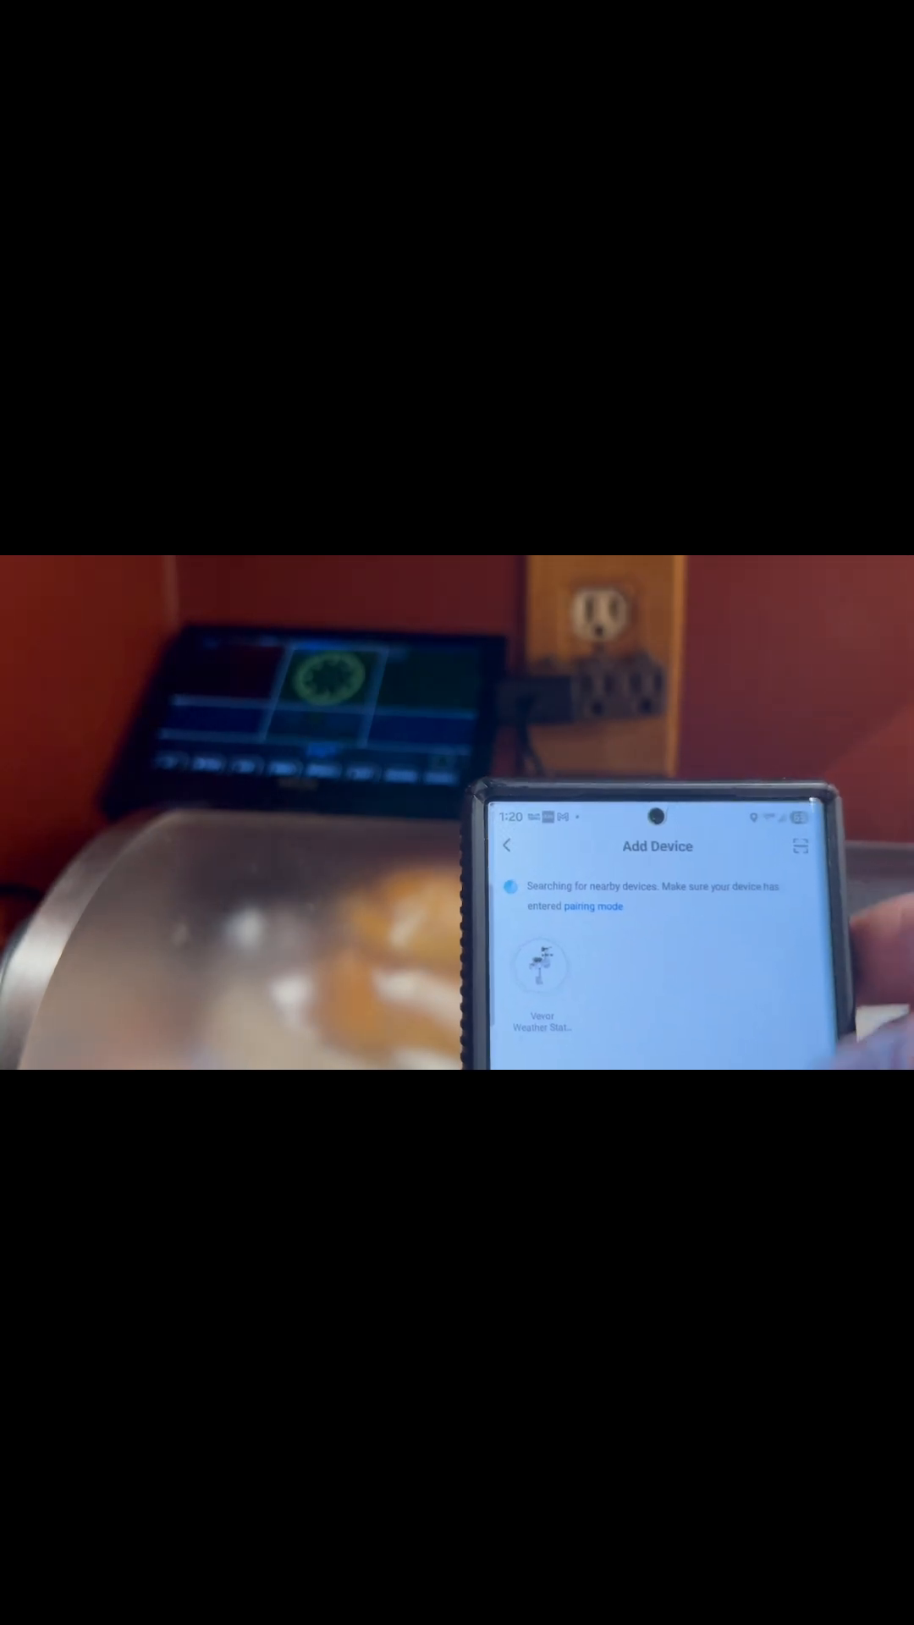
click(541, 974)
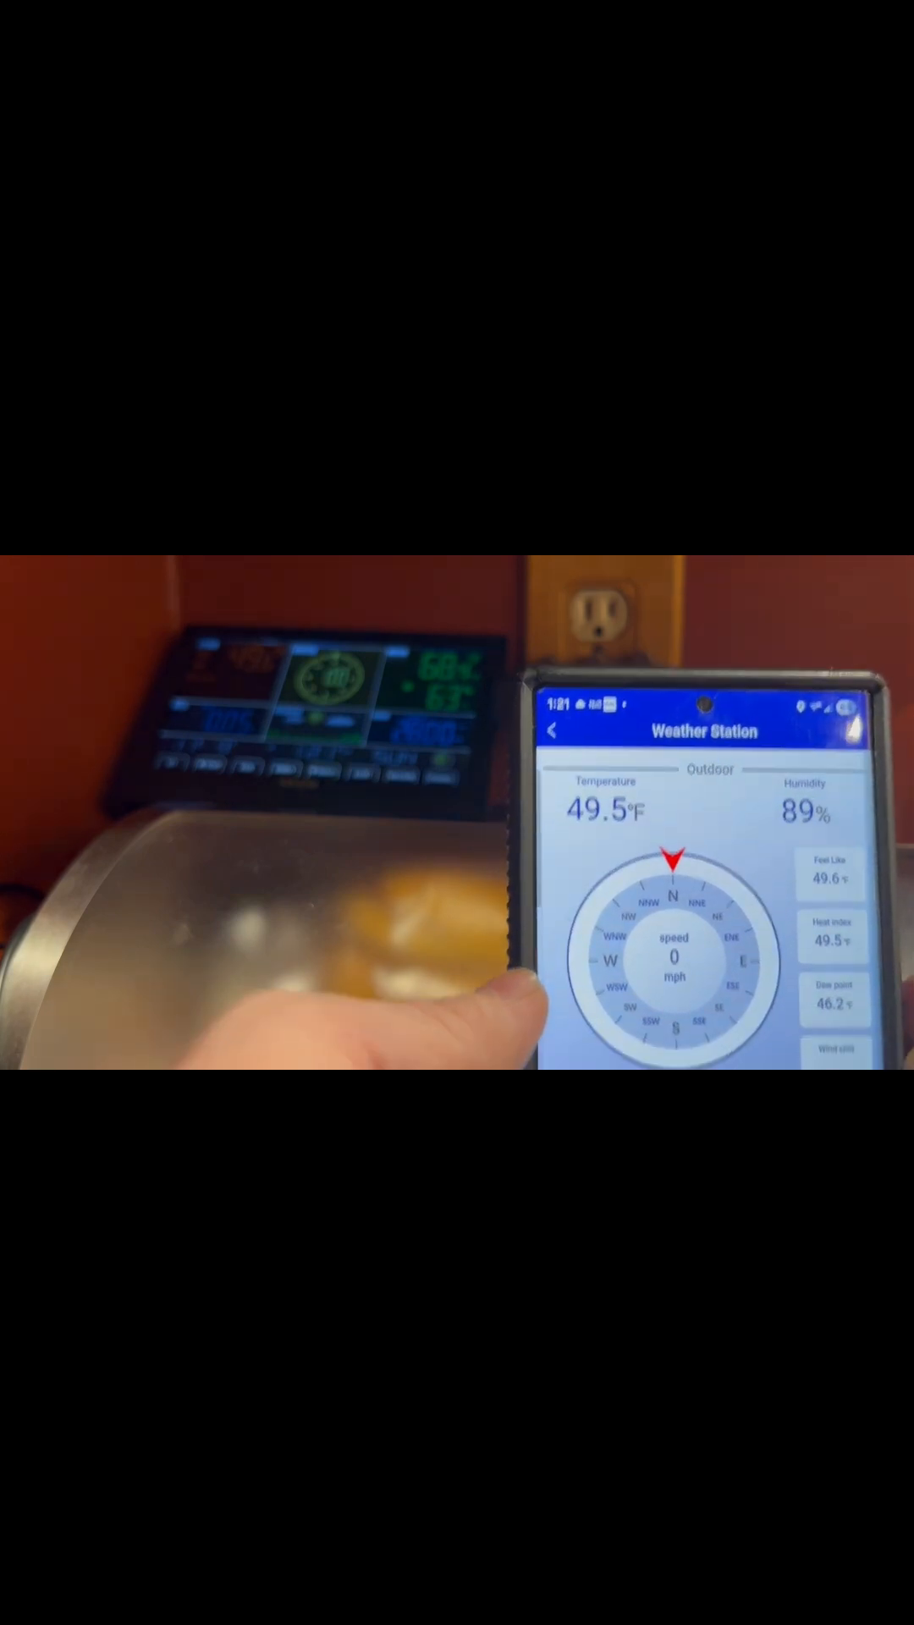
Step: Scroll the station page to the wind compass, rain totals and indoor 68.2°F, 64%, 28.00 inHg
scroll(down, 3)
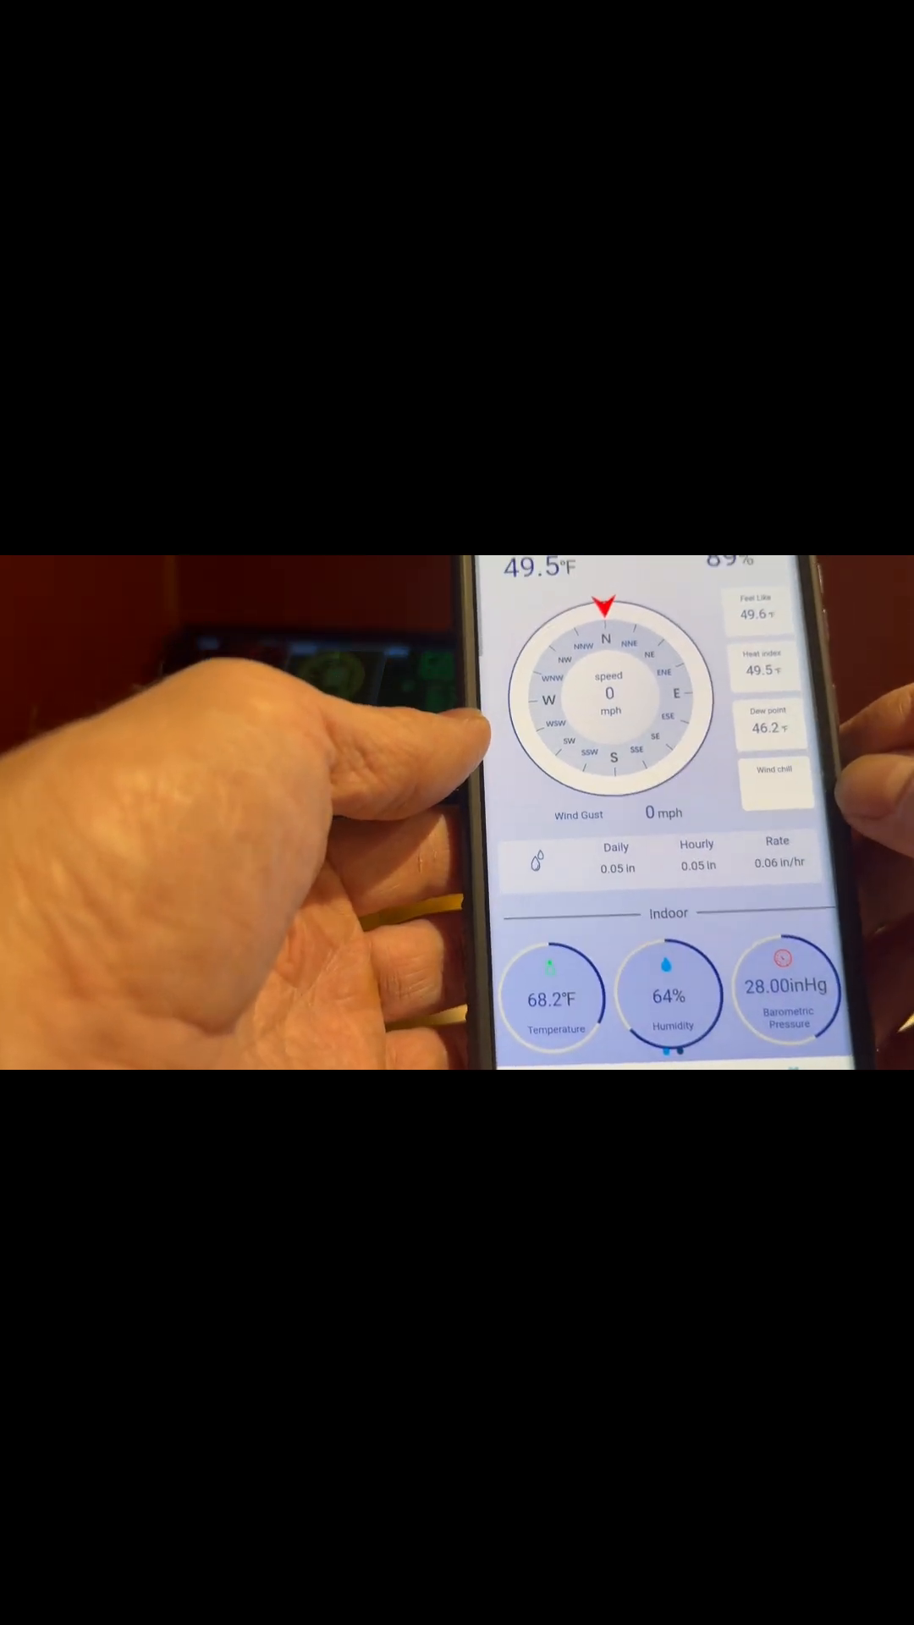